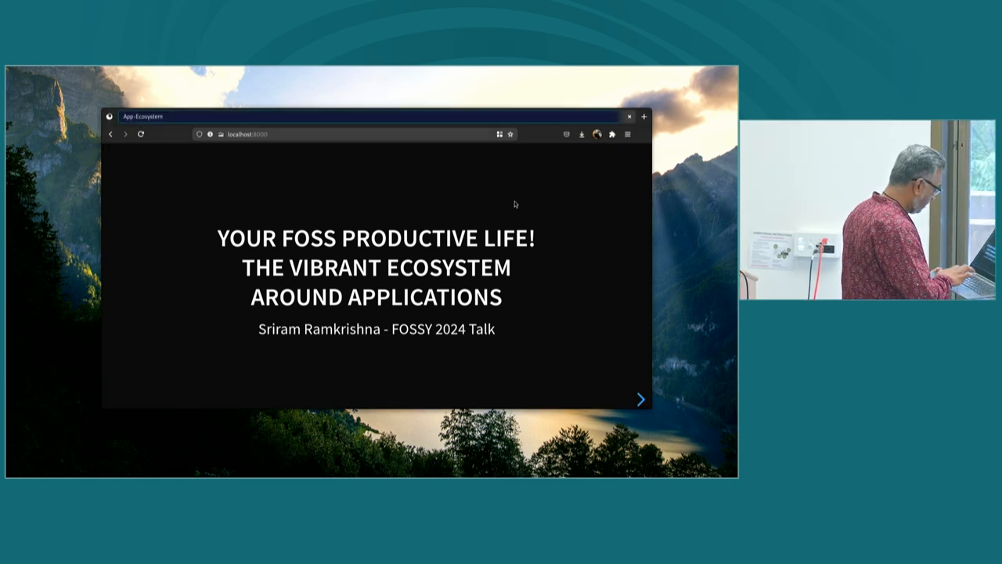
Show the title slide YOUR FOSS PRODUCTIVE LIFE! full screen with F11.
{"action": "key", "text": "F11"}
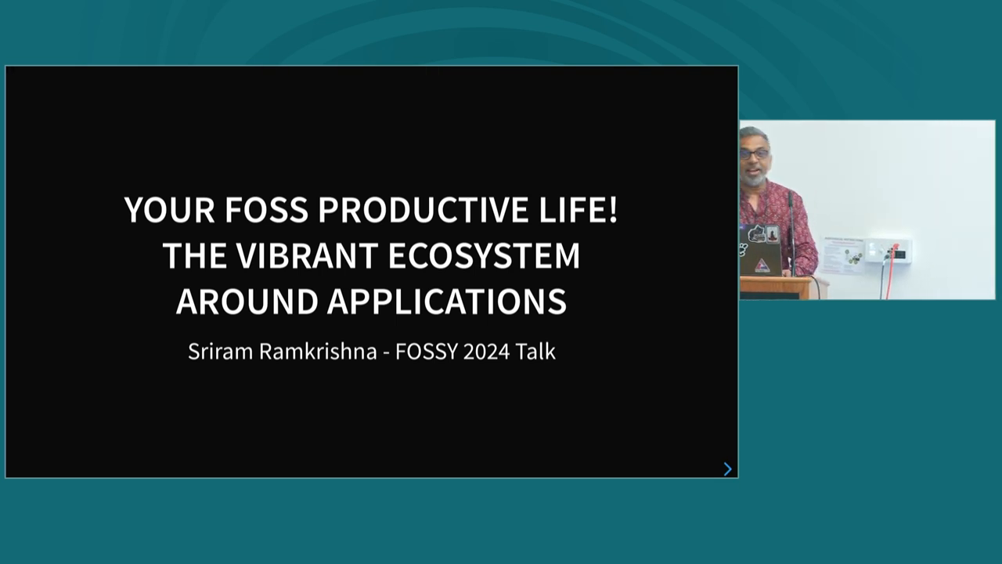
Advance the deck to the WHO AM I? speaker-introduction slide.
{"action": "left_click", "coordinate": [727, 468]}
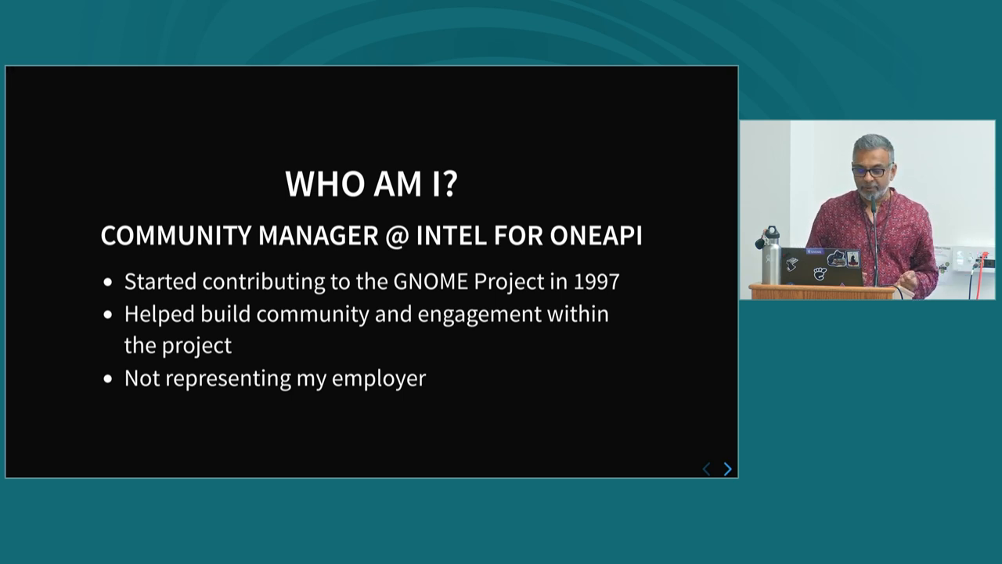
{"action": "left_click", "coordinate": [726, 467]}
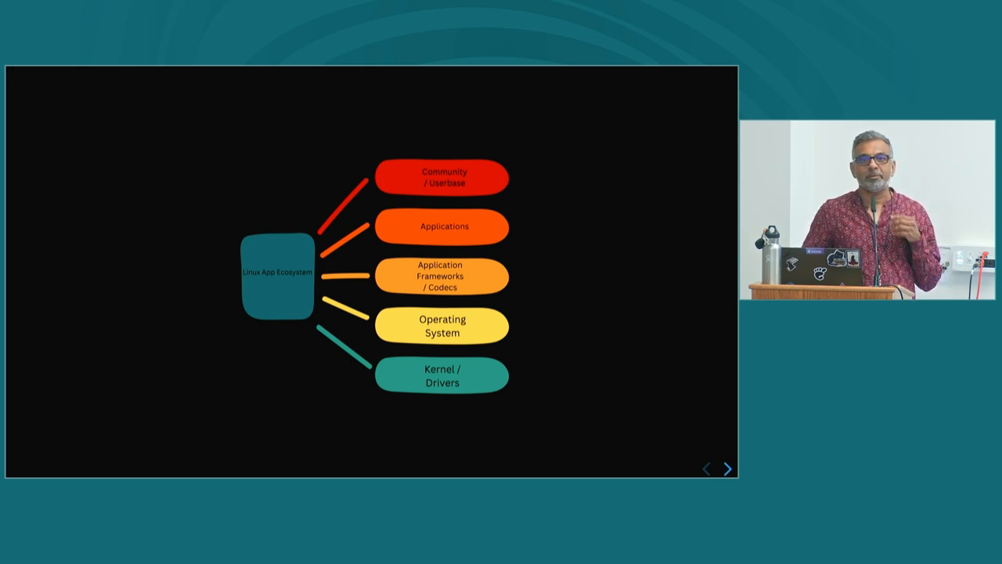
Advance to the black "A Renaissance is Happening" slide.
{"action": "left_click", "coordinate": [727, 468]}
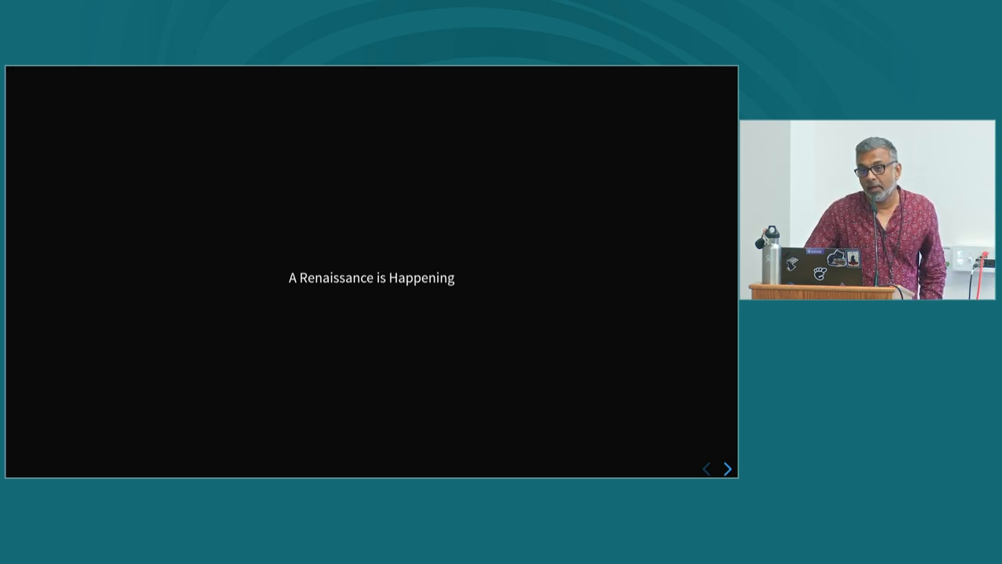
Advance to the Timeline slide showing "Everyone moves to Git.".
{"action": "left_click", "coordinate": [726, 468]}
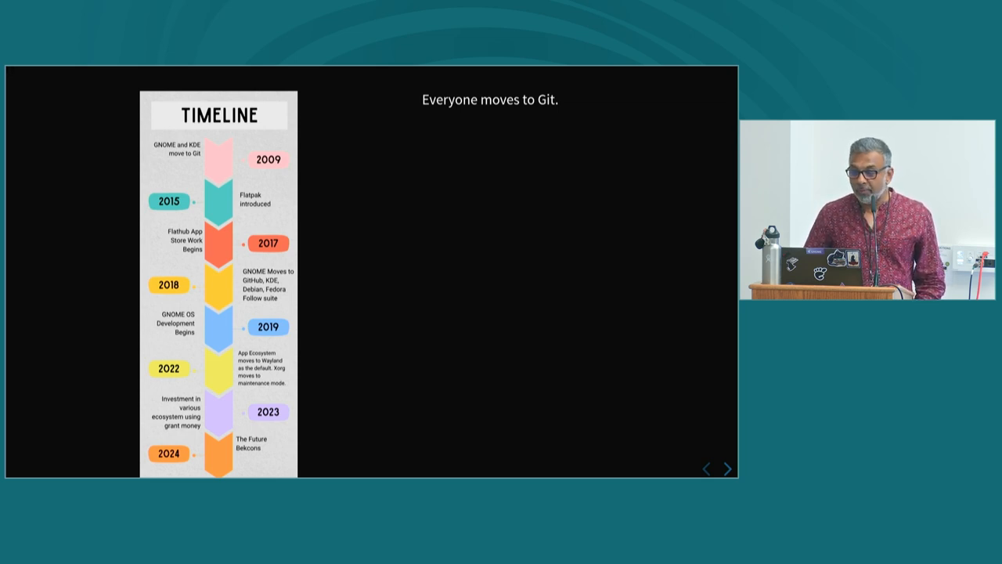
Reveal the Flatpak packaging point on the Timeline slide.
{"action": "left_click", "coordinate": [727, 468]}
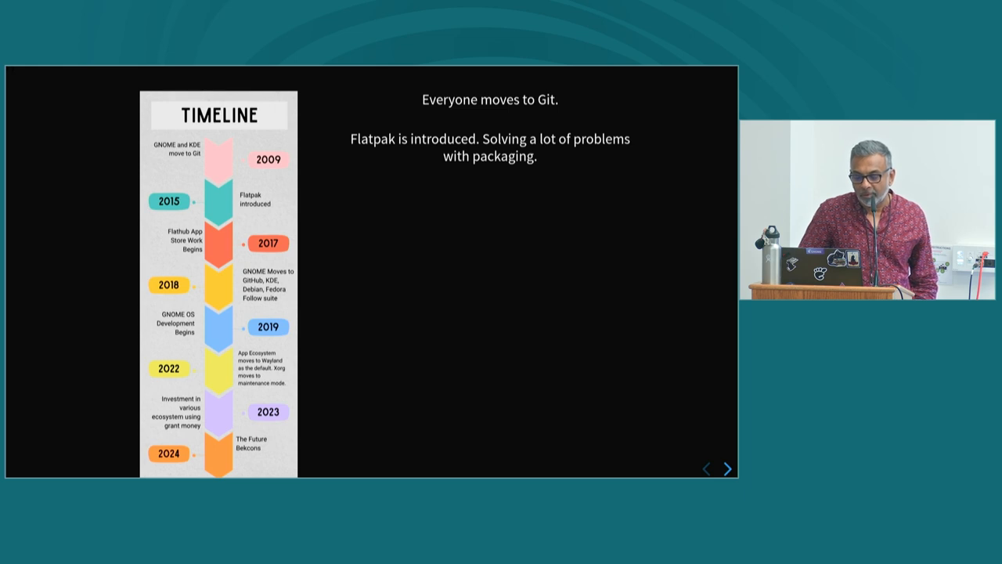
Advance to the "Flatpak - Solving the packaging problem" slide.
{"action": "left_click", "coordinate": [726, 468]}
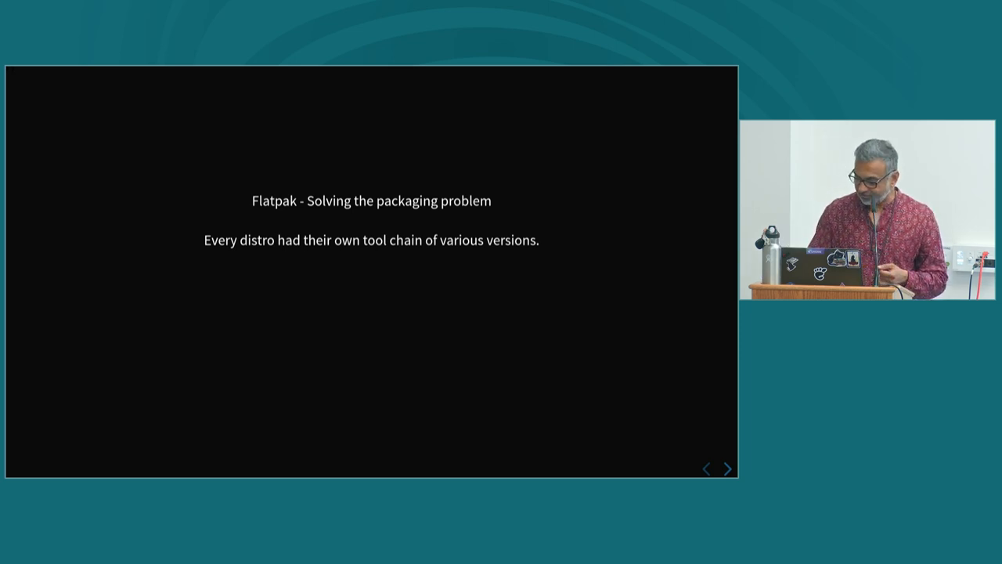
{"action": "left_click", "coordinate": [727, 468]}
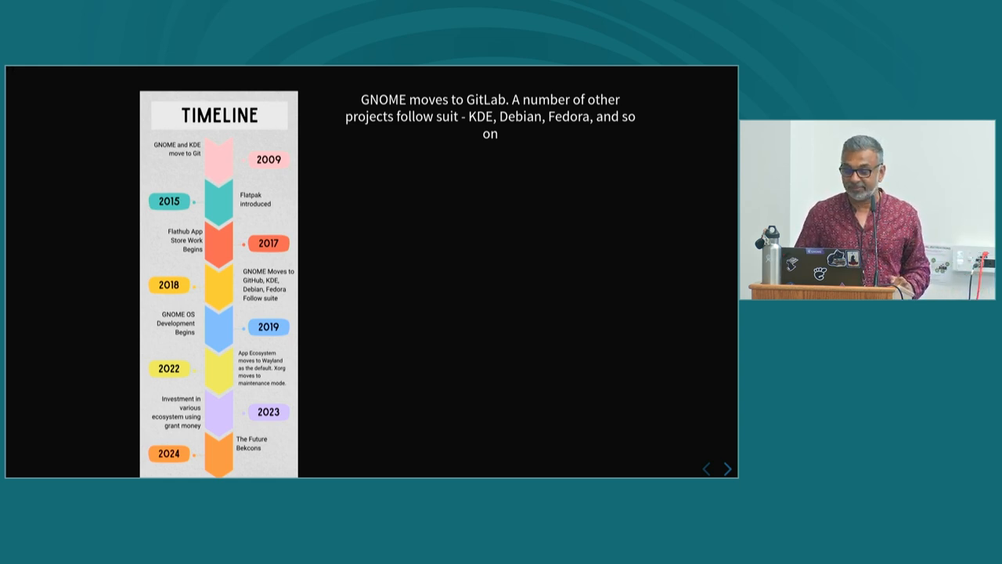
Reveal the turning-point paragraph citing CI/CD, Issues and Wikis.
{"action": "left_click", "coordinate": [726, 468]}
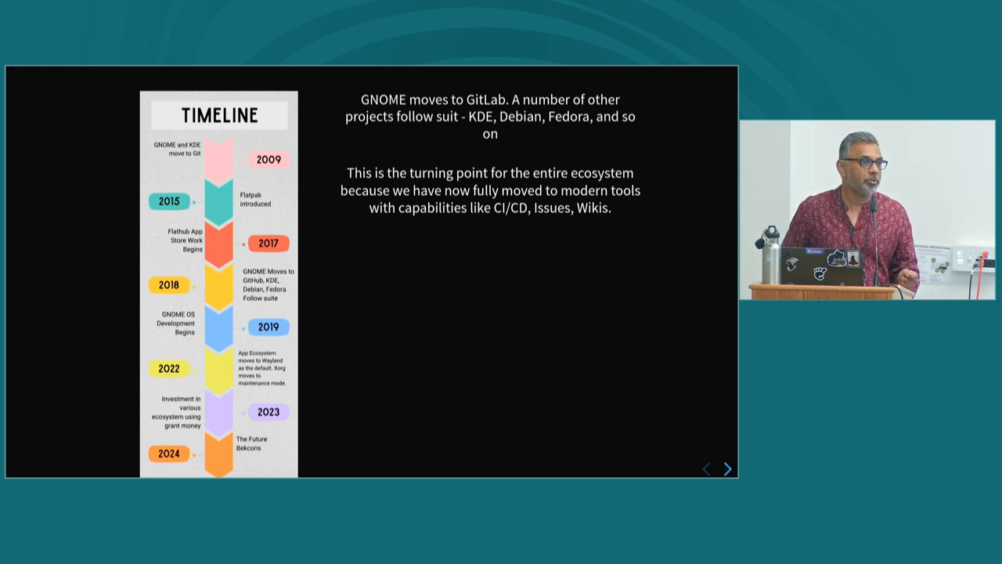
Advance to the GNOME OS ALLOWS slide on prototyping and user studies.
{"action": "left_click", "coordinate": [727, 468]}
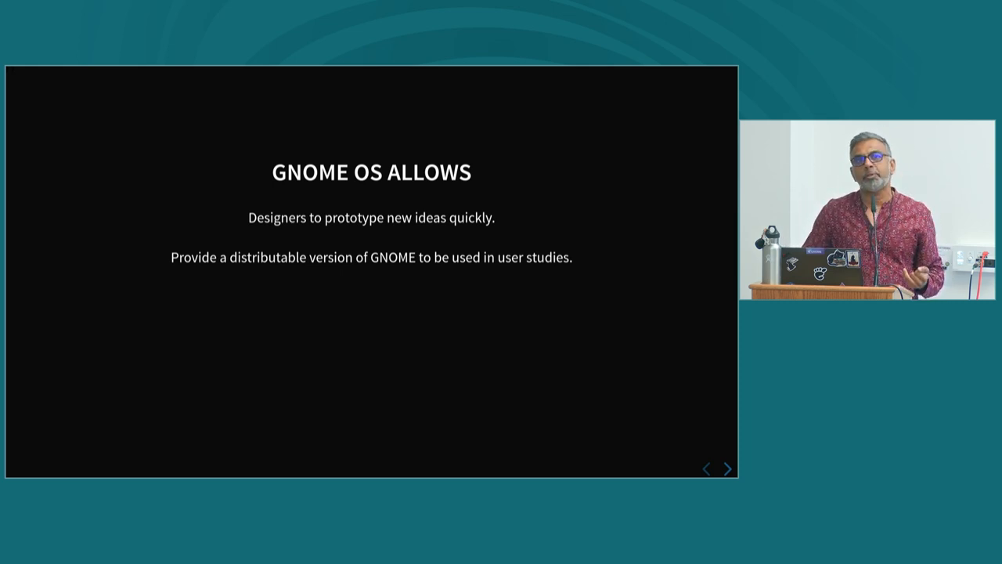
{"action": "left_click", "coordinate": [727, 468]}
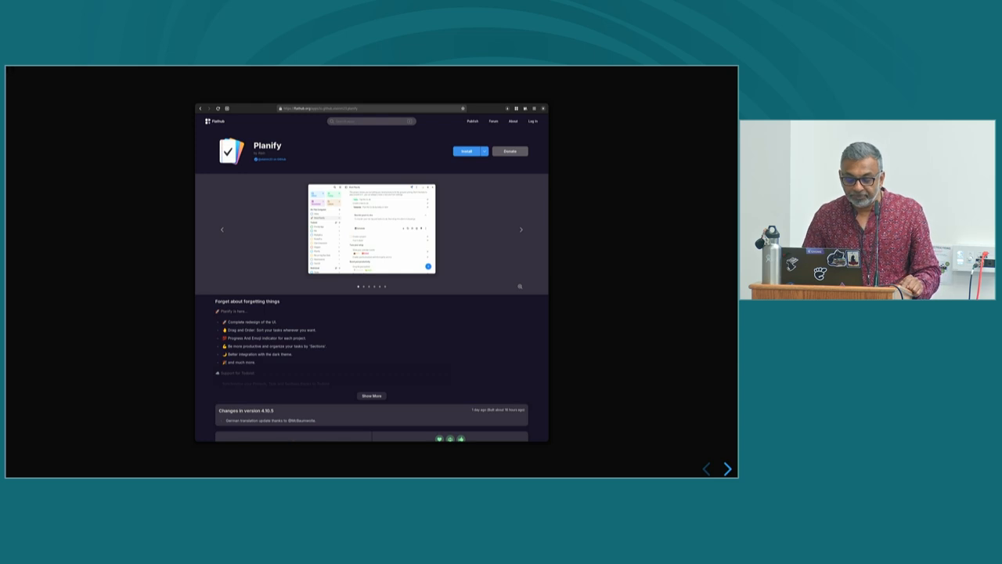
Scroll the Flathub Planify page down to the information section with sizes and installs.
{"action": "scroll", "scroll_direction": "down", "scroll_amount": 3}
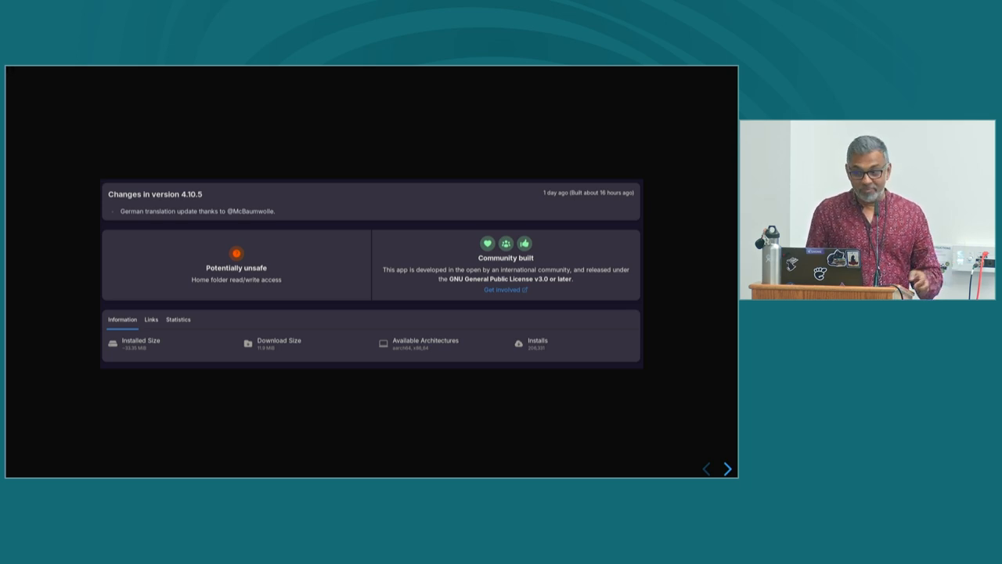
{"action": "left_click", "coordinate": [151, 319]}
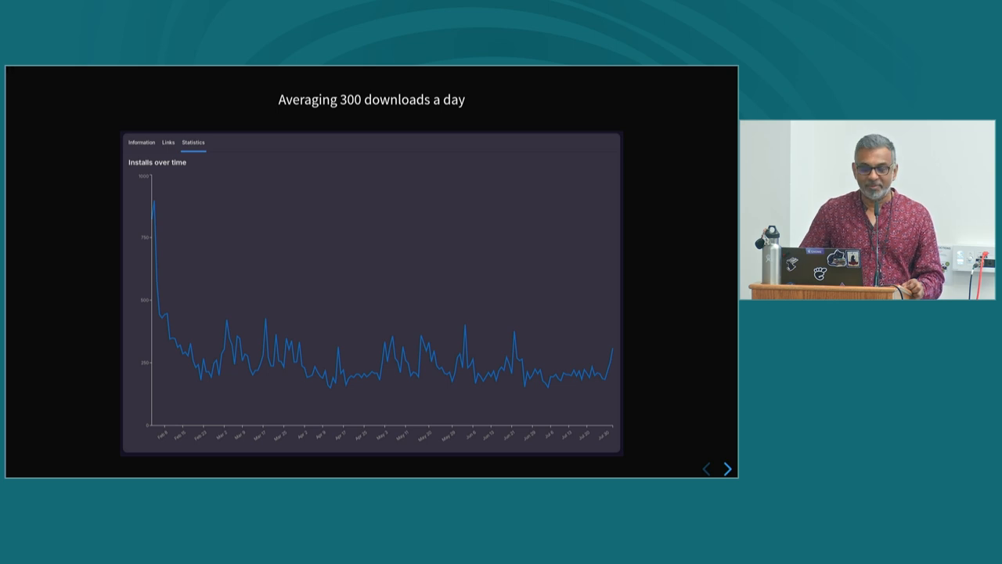
{"action": "left_click", "coordinate": [727, 468]}
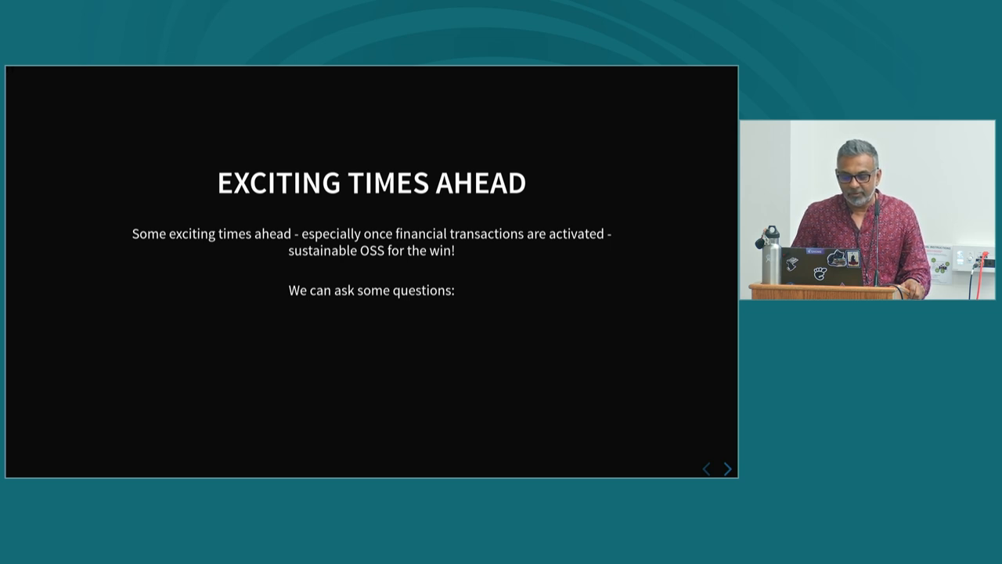
Advance past EXCITING TIMES AHEAD to the Challenges slide on rebranding.
{"action": "left_click", "coordinate": [727, 469]}
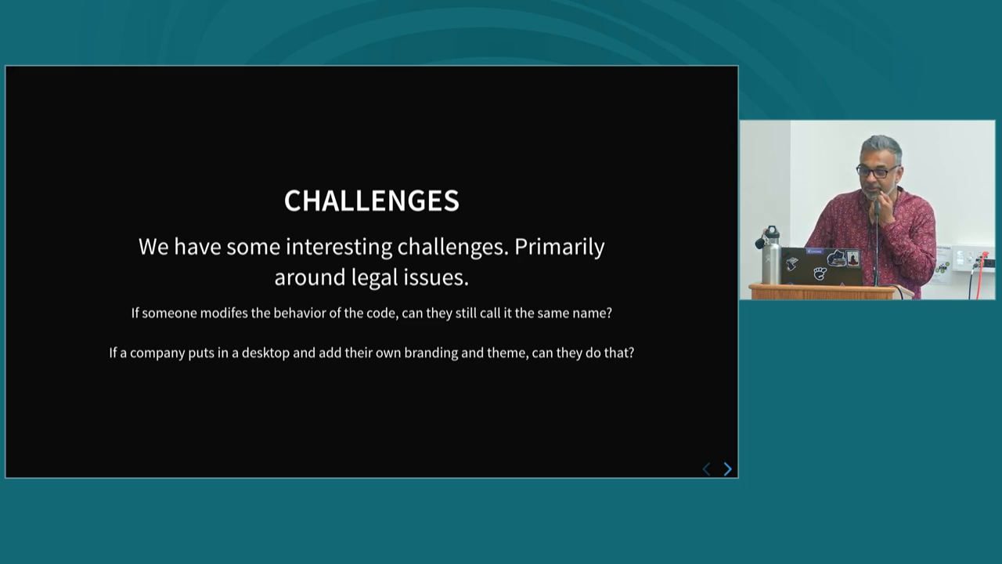
Advance from the Challenges slide to the closing 'I leave you with this thought' quote.
{"action": "left_click", "coordinate": [727, 468]}
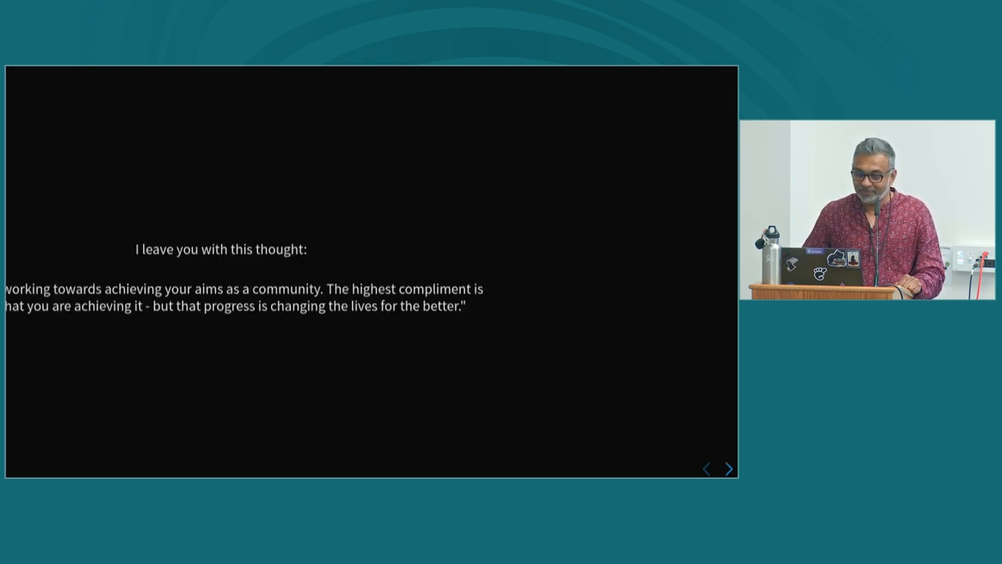
Advance to the final THANK YOU slide with contact channels and Matrix invitation.
{"action": "left_click", "coordinate": [730, 468]}
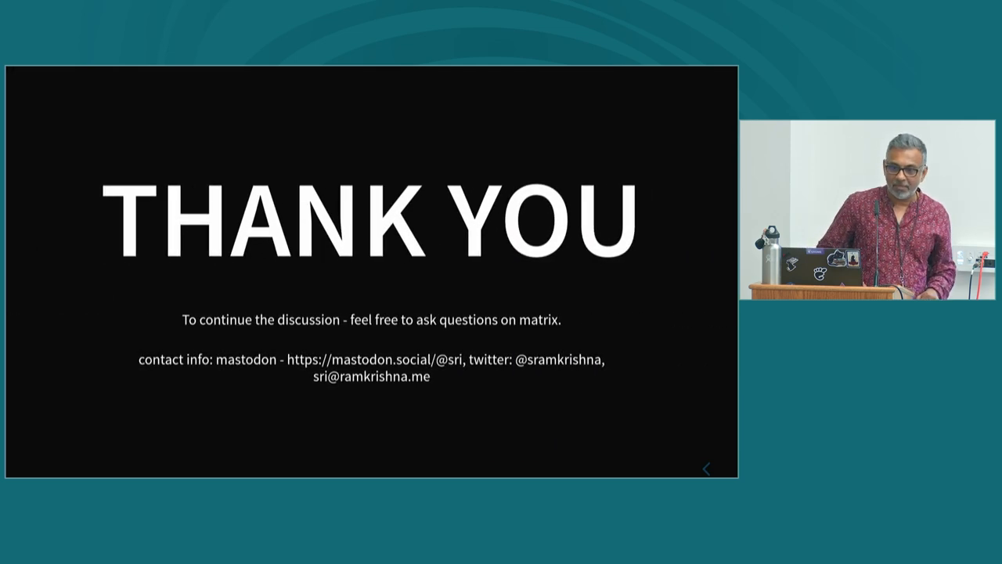